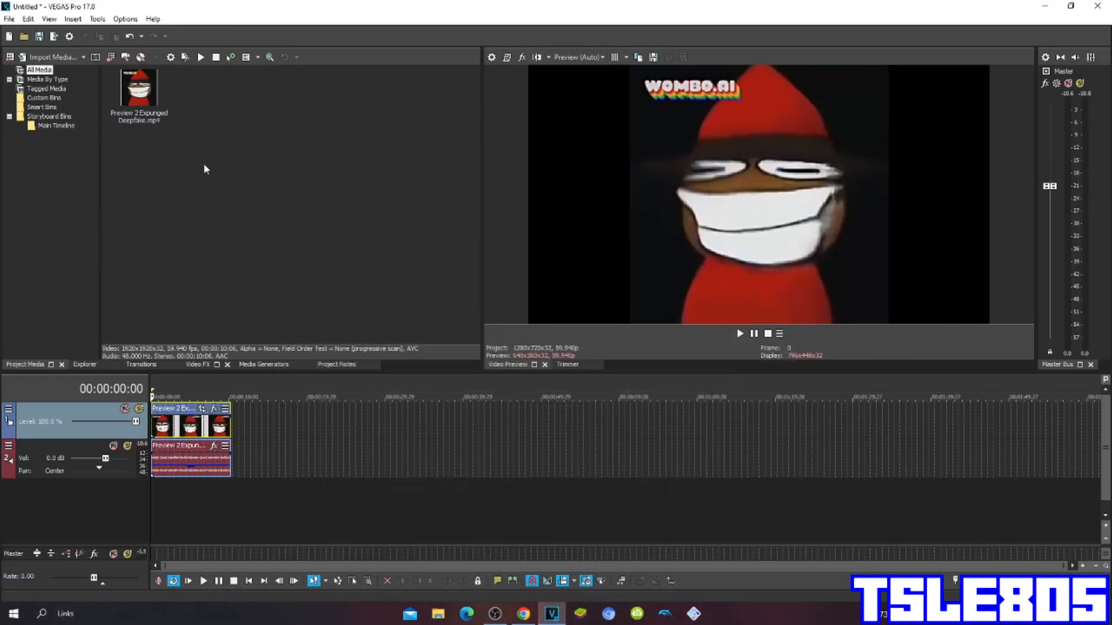
pyautogui.moveTo(191, 173)
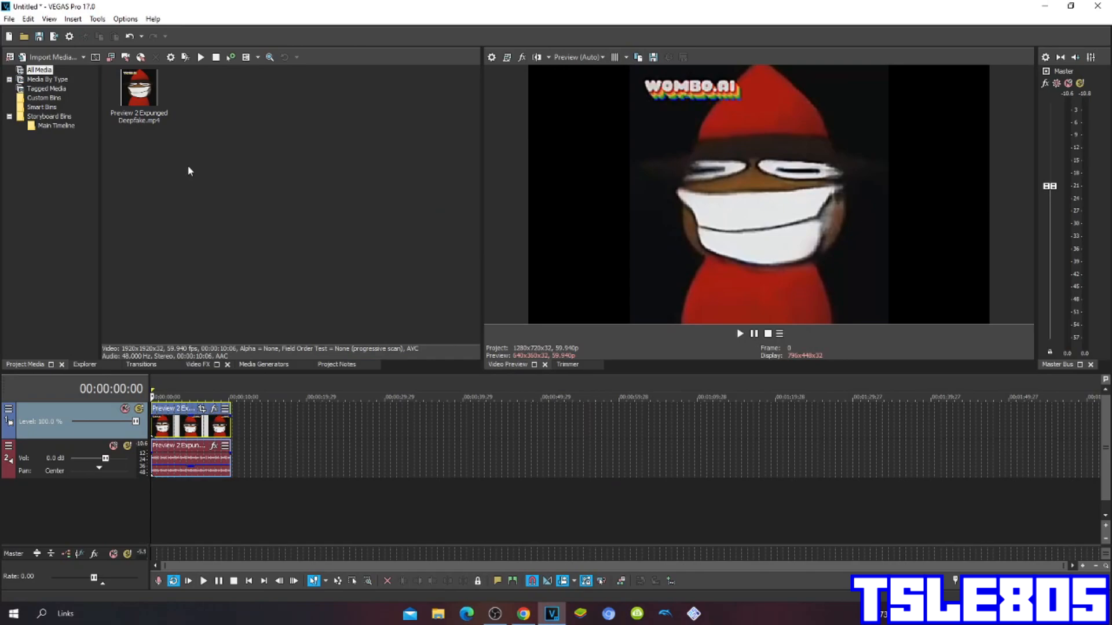
pyautogui.moveTo(185, 168)
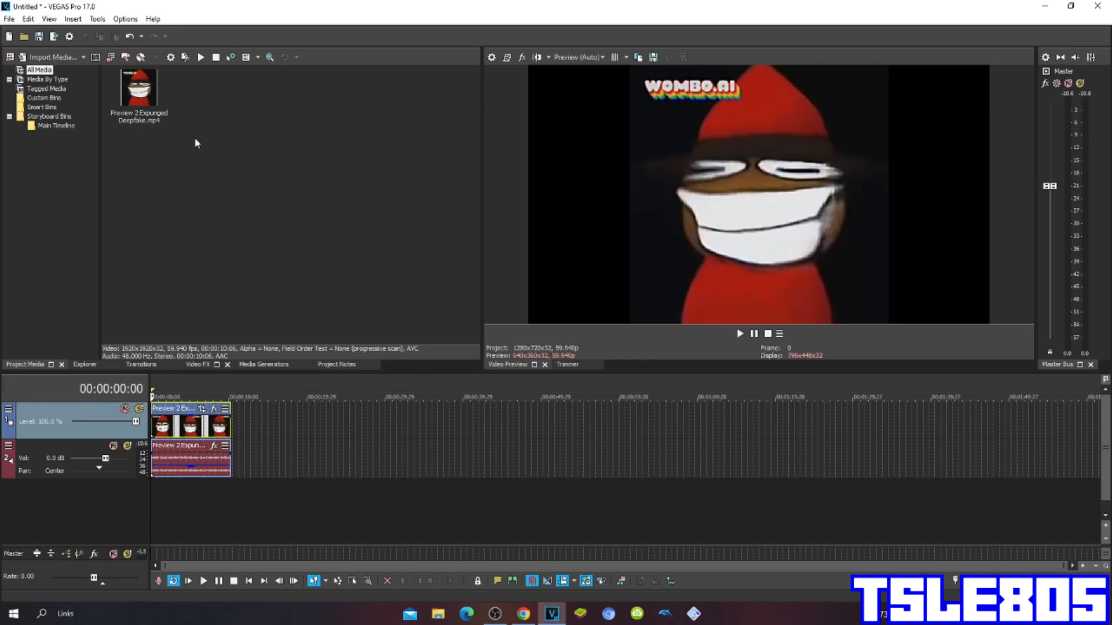
pyautogui.moveTo(195, 141)
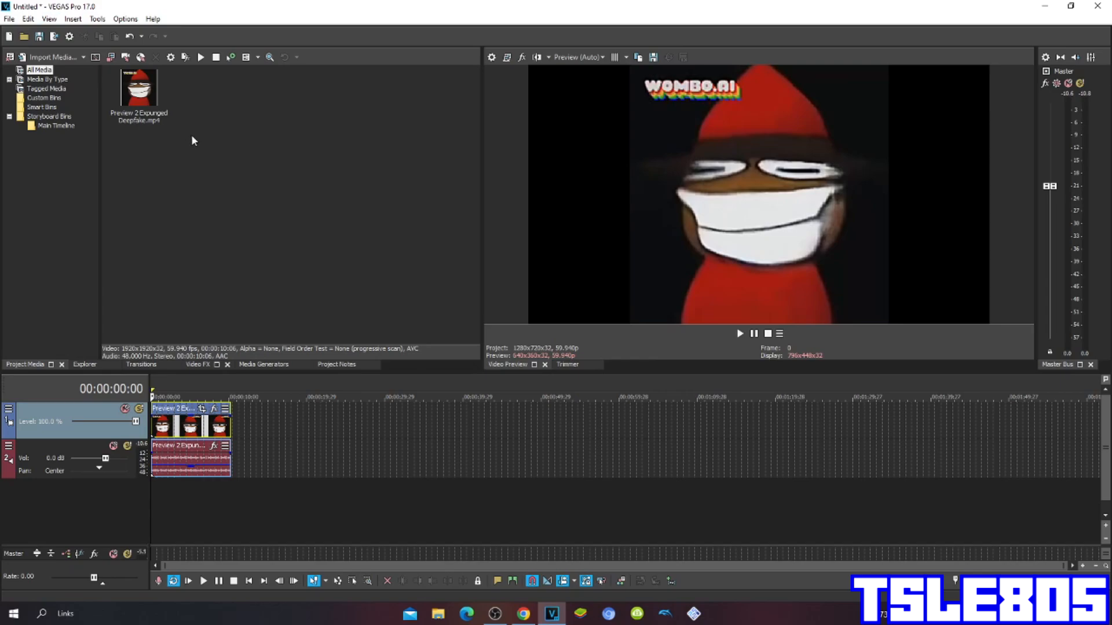
pyautogui.moveTo(197, 150)
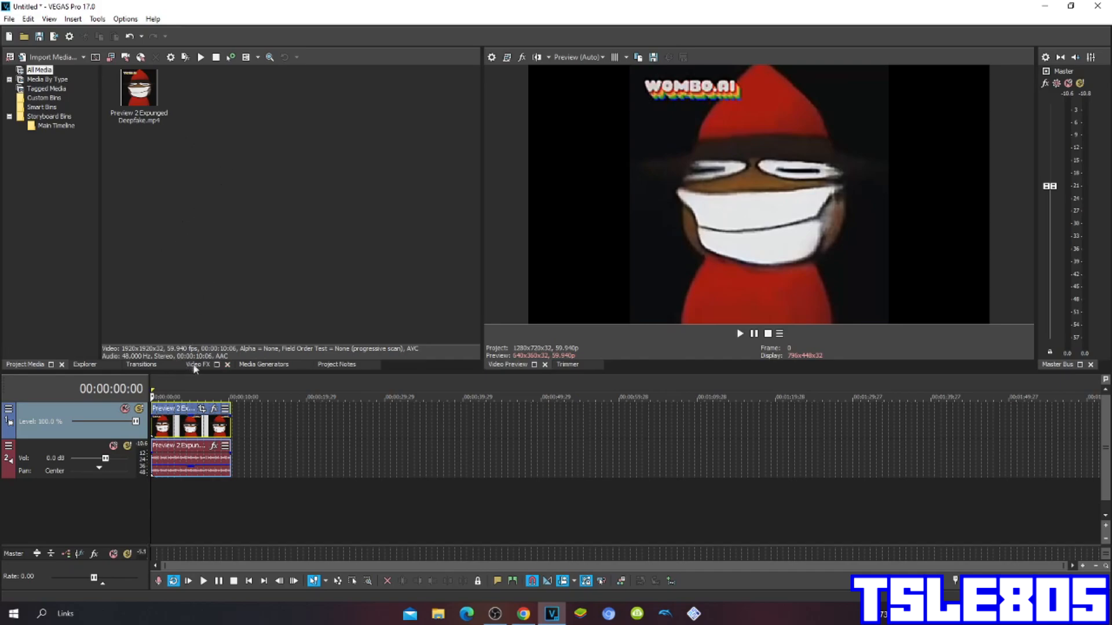
pyautogui.moveTo(194, 367)
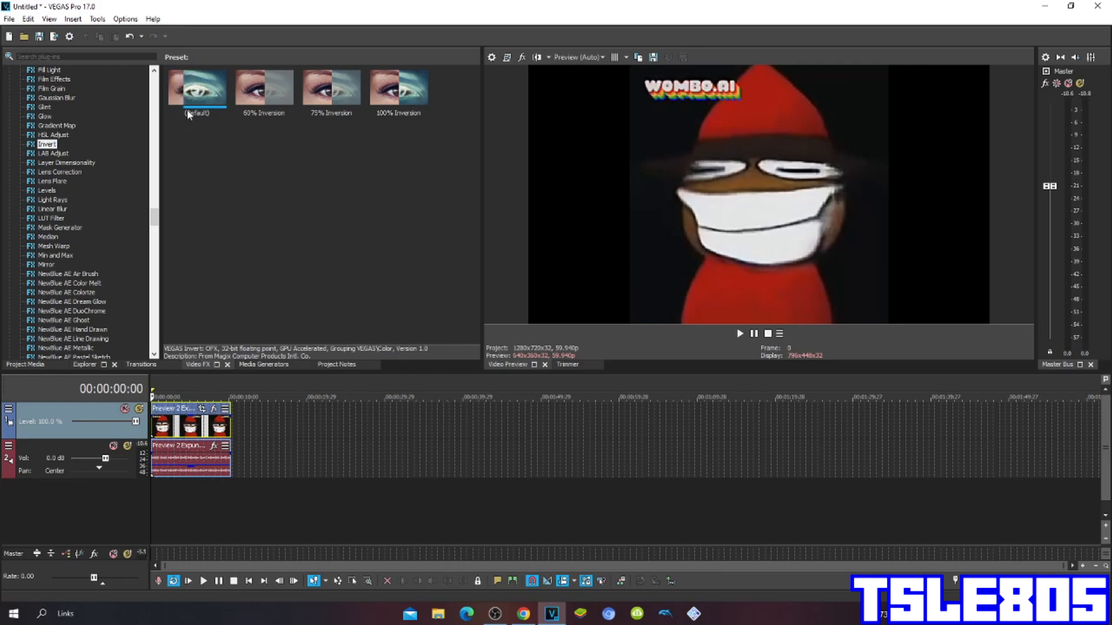
# Apply the Invert effect's (Default) preset to the clip and dismiss its settings window
pyautogui.click(399, 85)
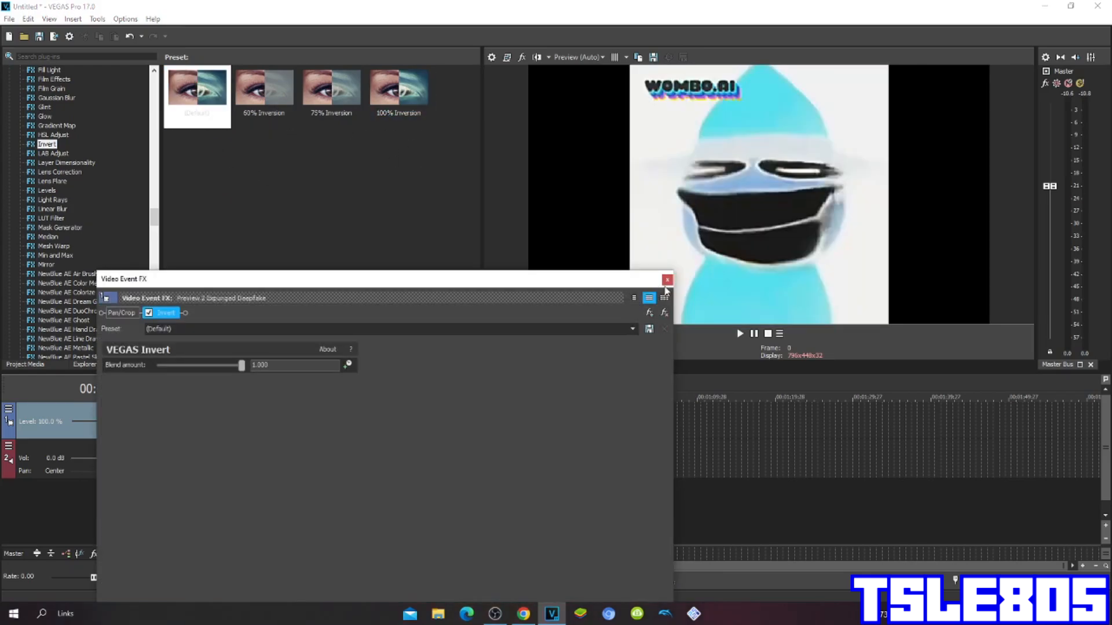
pyautogui.click(667, 279)
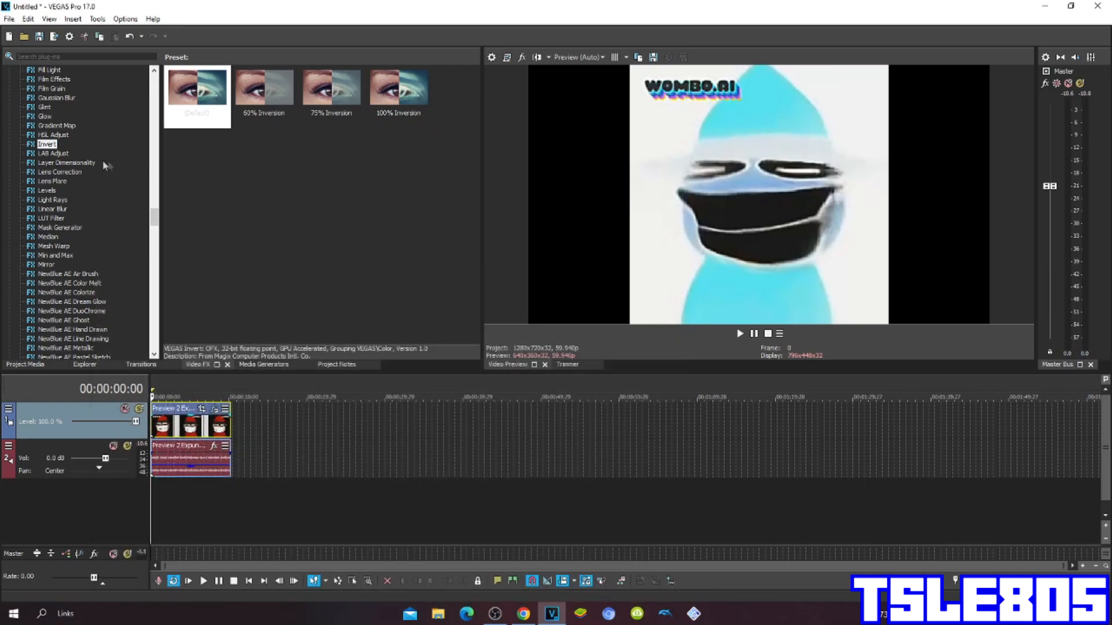
pyautogui.scroll(-3)
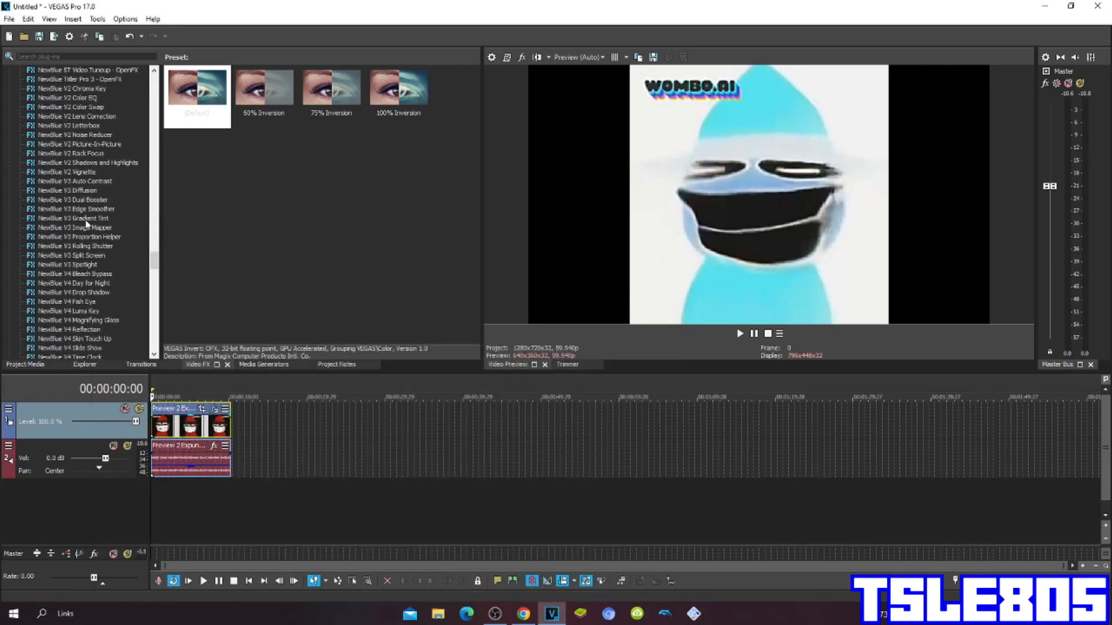
# Apply the Pinch/Punch 'deaf major' preset to the clip, review its settings and dismiss the window
pyautogui.click(55, 274)
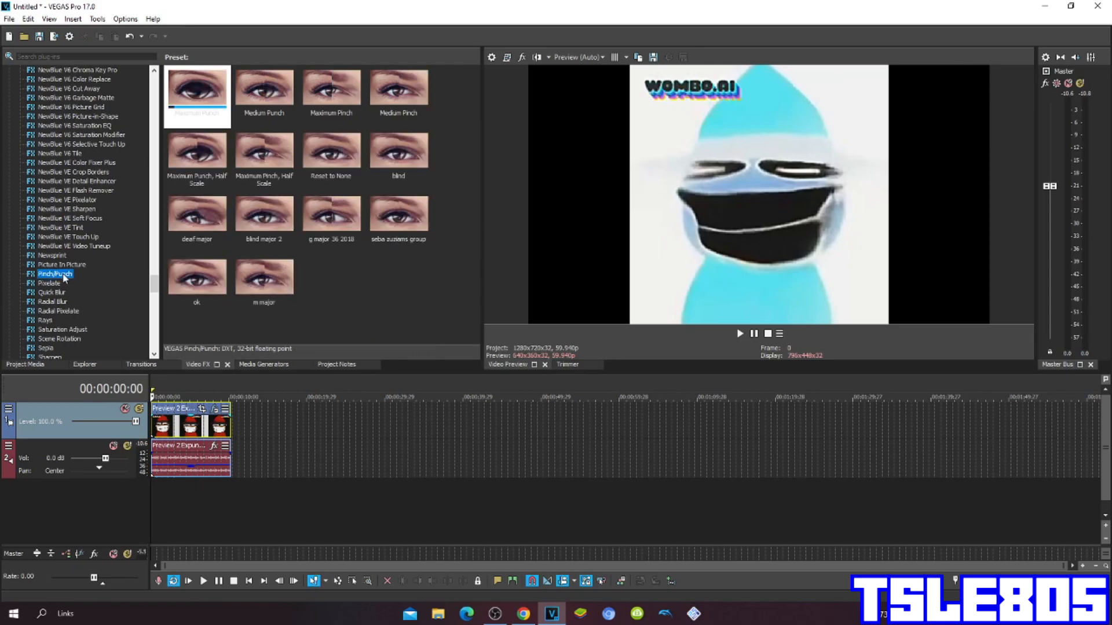
pyautogui.click(197, 213)
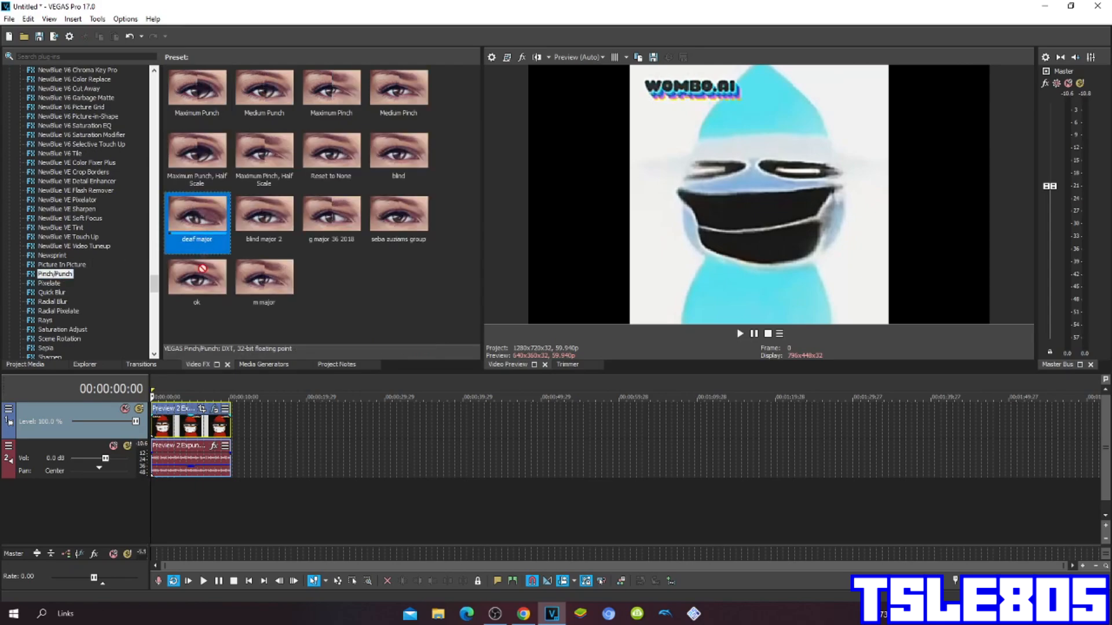
pyautogui.doubleClick(197, 214)
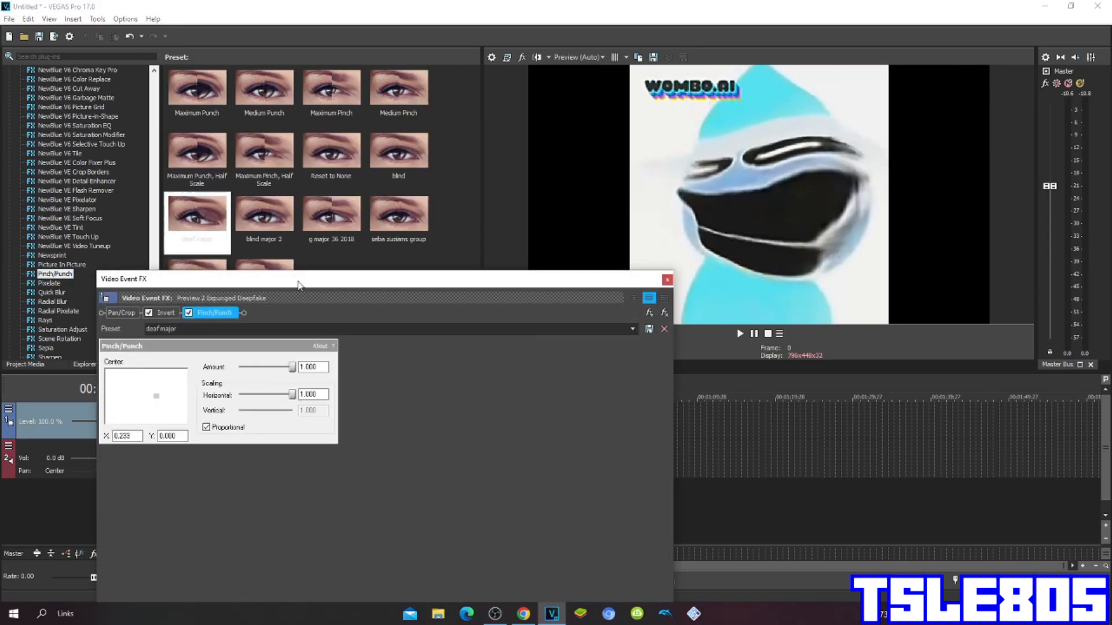
pyautogui.moveTo(297, 279); pyautogui.dragTo(428, 262)
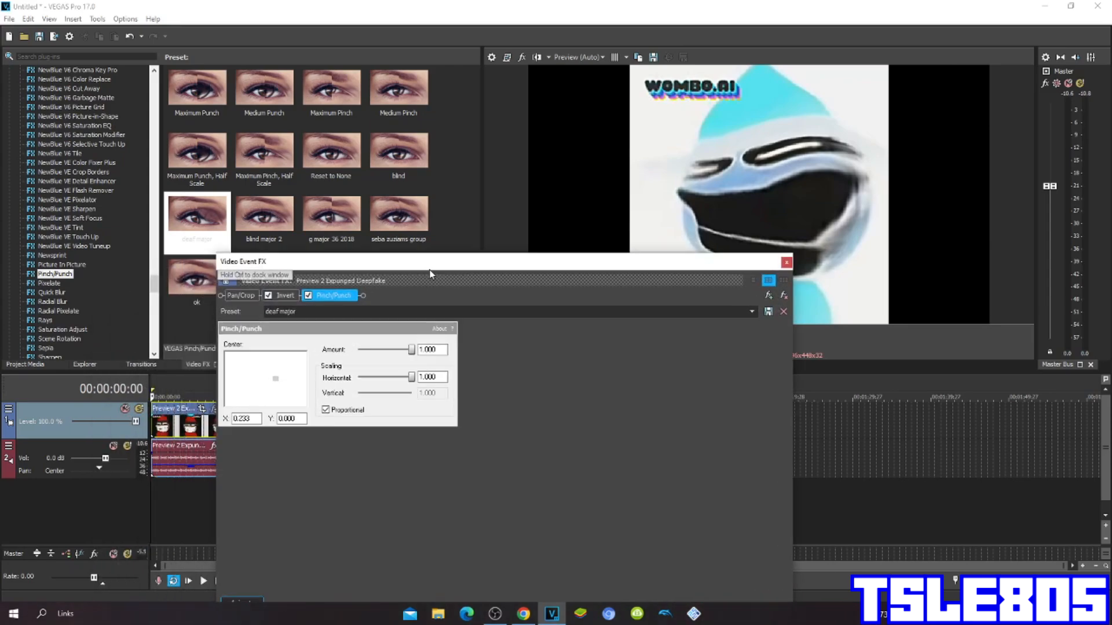
pyautogui.moveTo(334, 356)
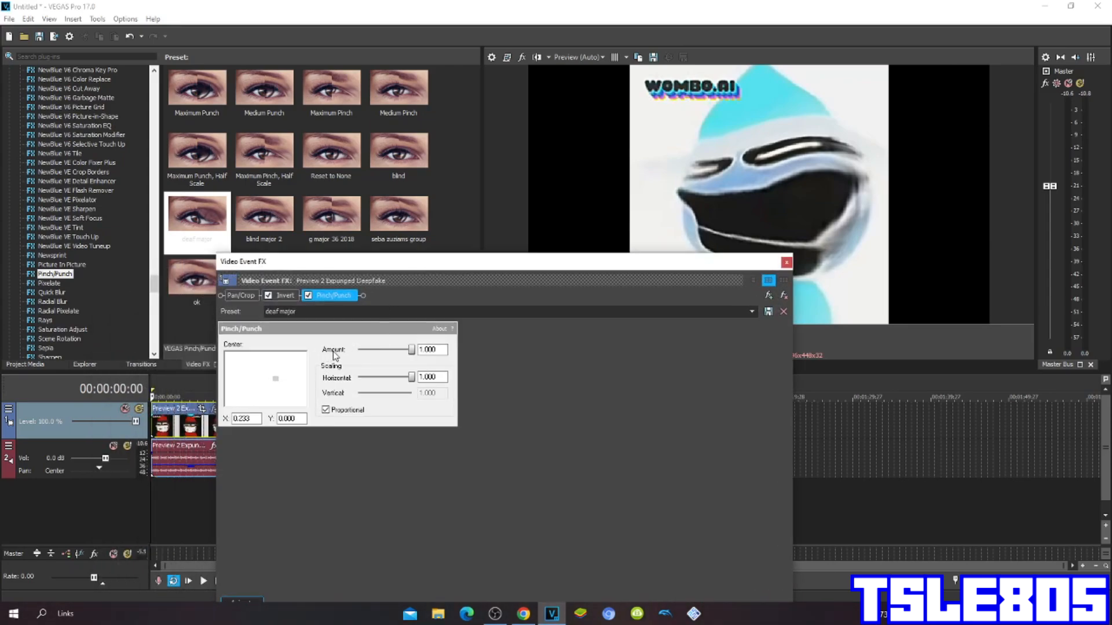
pyautogui.click(432, 348)
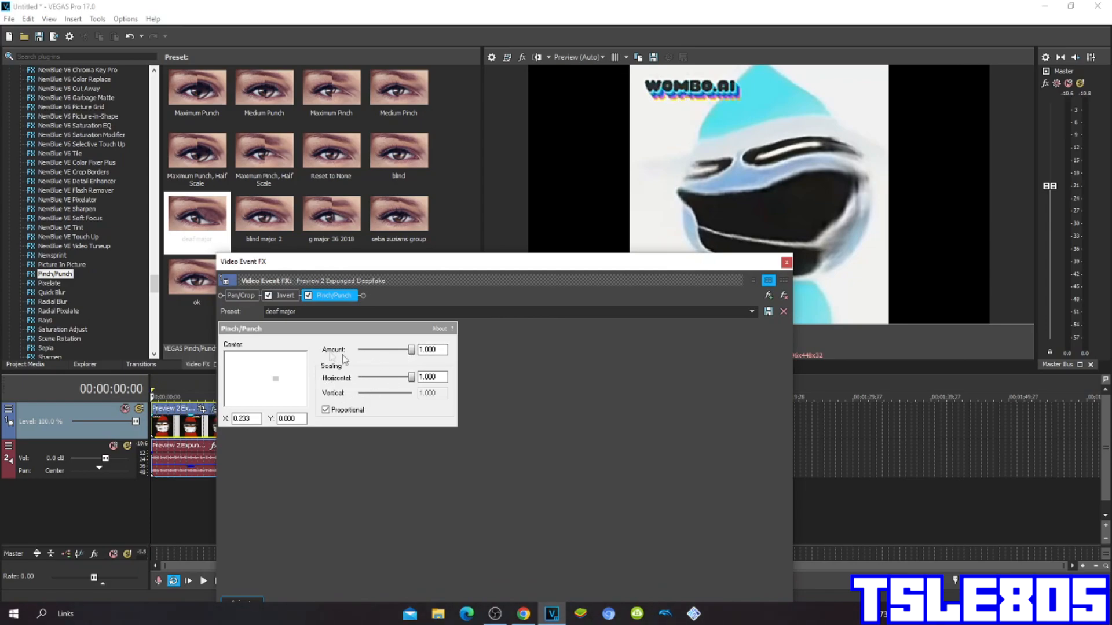
pyautogui.moveTo(242, 391)
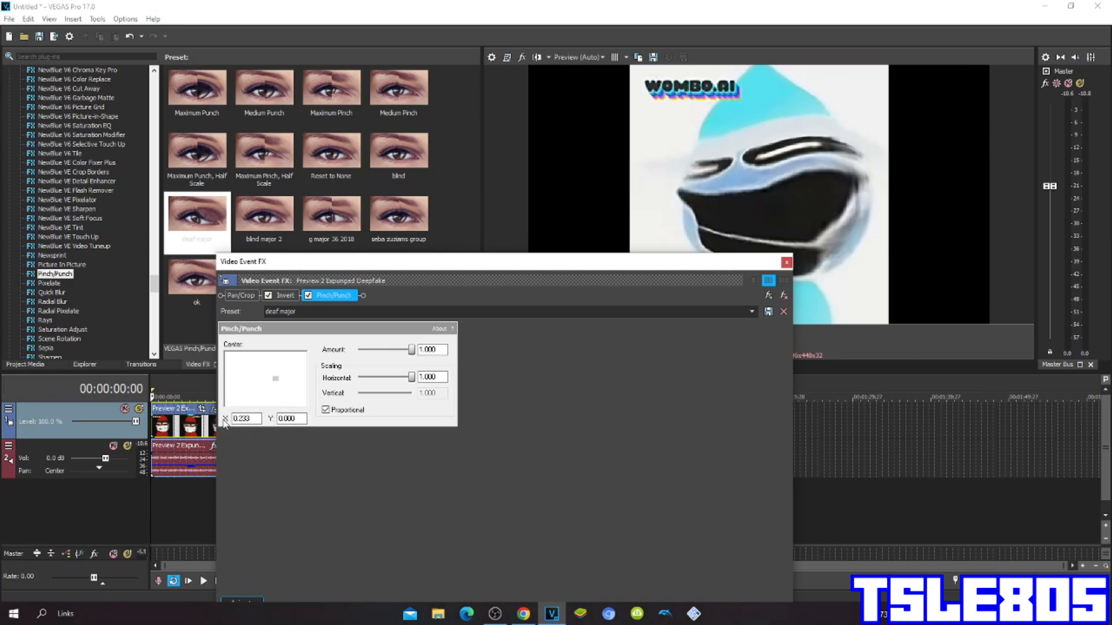
pyautogui.click(244, 418)
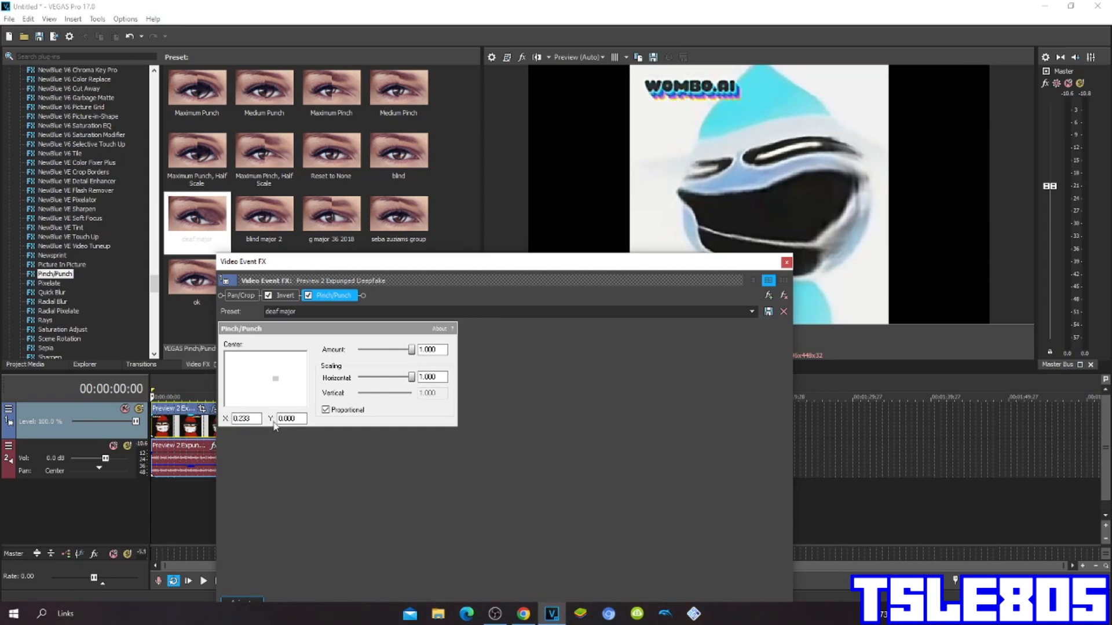
pyautogui.click(786, 262)
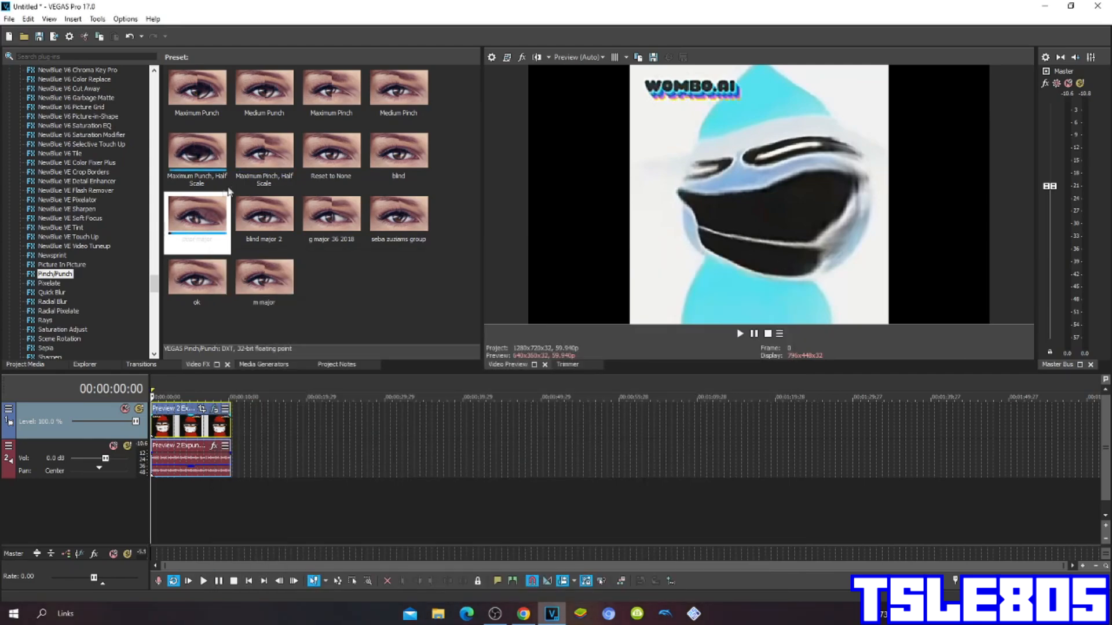
# Apply the Mirror effect's Reflect Right preset to the clip and dismiss its settings window
pyautogui.click(46, 265)
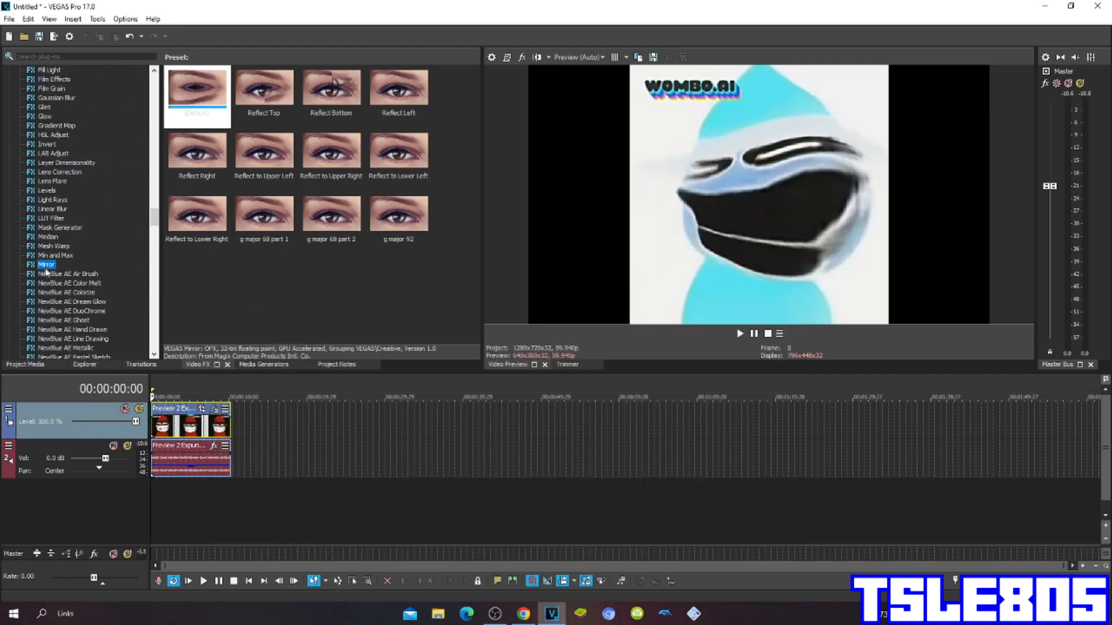
pyautogui.click(196, 150)
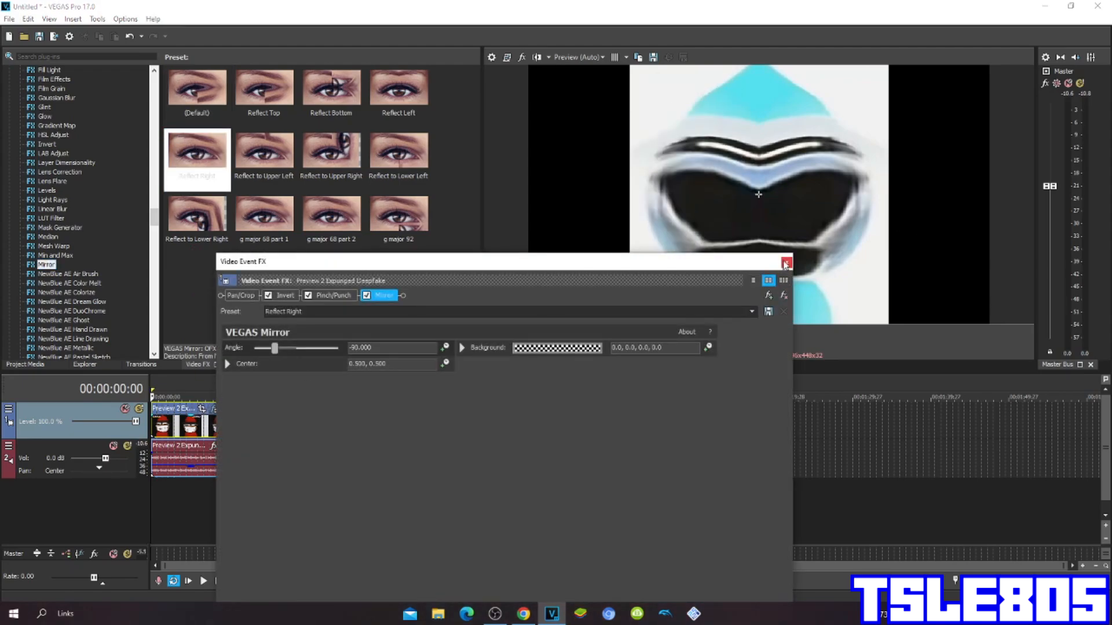
pyautogui.click(785, 264)
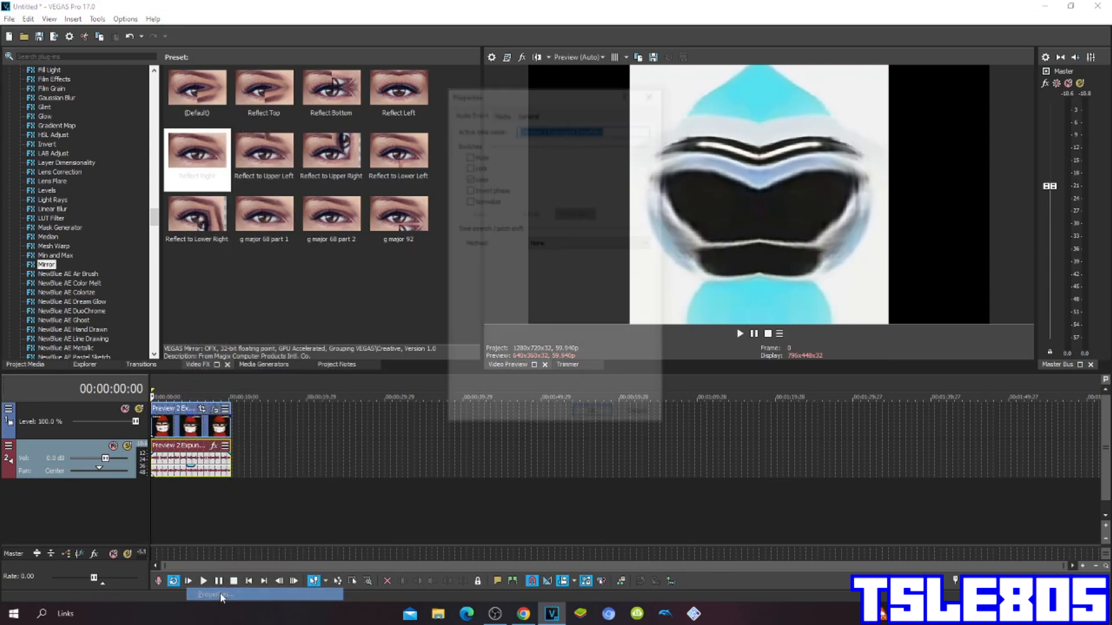
# Set the audio event's time stretch method to Classic with a chosen stretch attribute
pyautogui.click(646, 258)
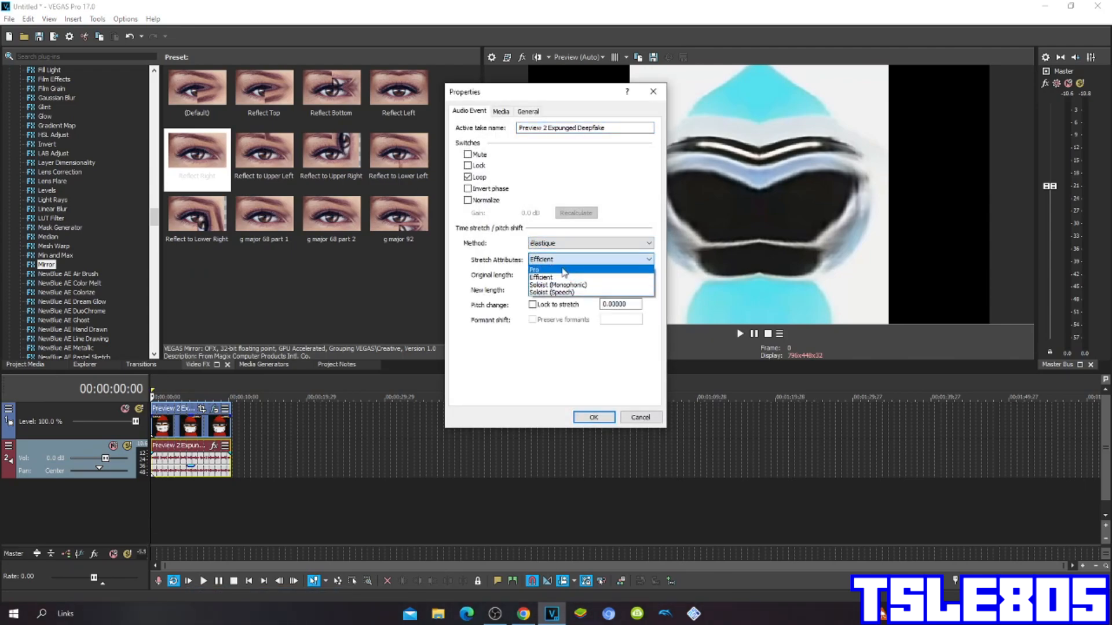
pyautogui.click(541, 277)
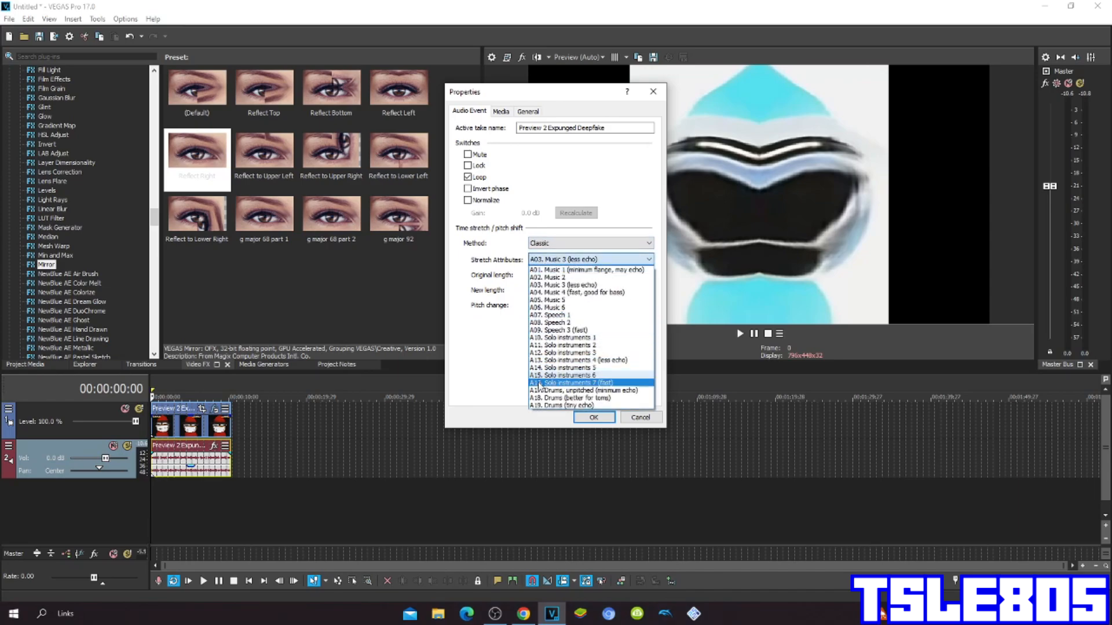
pyautogui.click(584, 391)
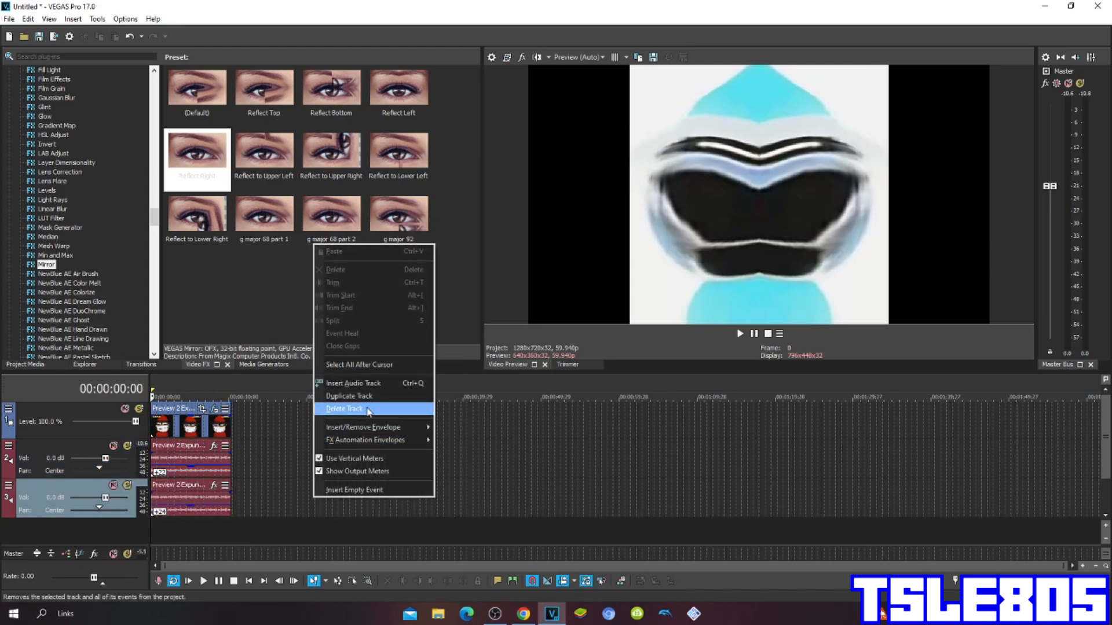
# Duplicate the audio track again and add a Pitch Shift effect to the audio event
pyautogui.click(344, 409)
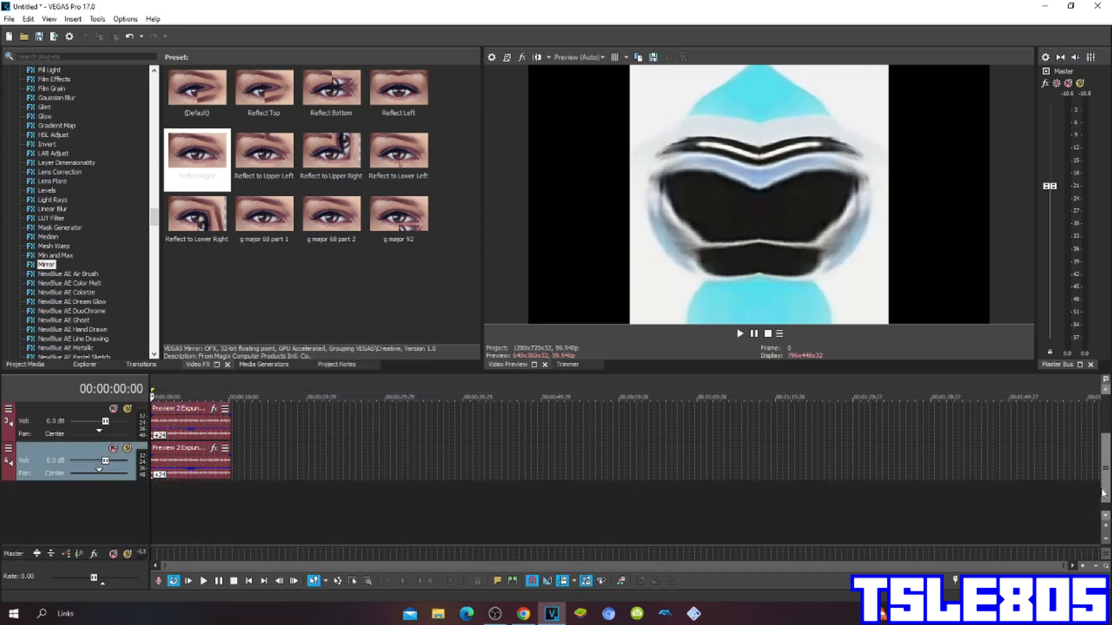
pyautogui.click(190, 460)
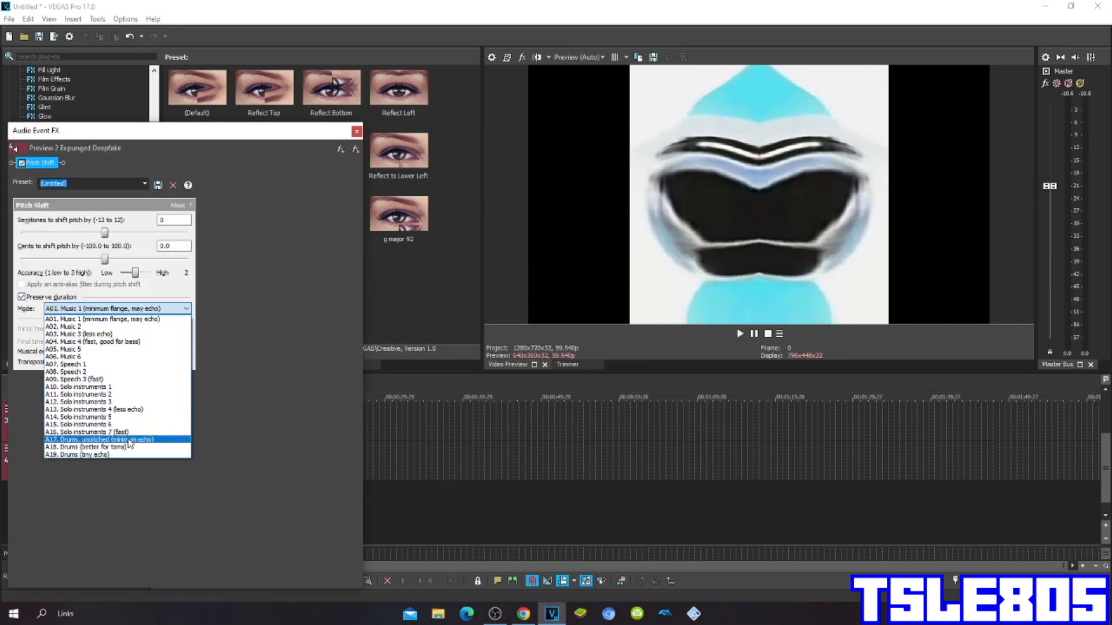
# Set Pitch Shift to A17 Drums unpitched mode at +5 semitones and dismiss the settings
pyautogui.click(100, 439)
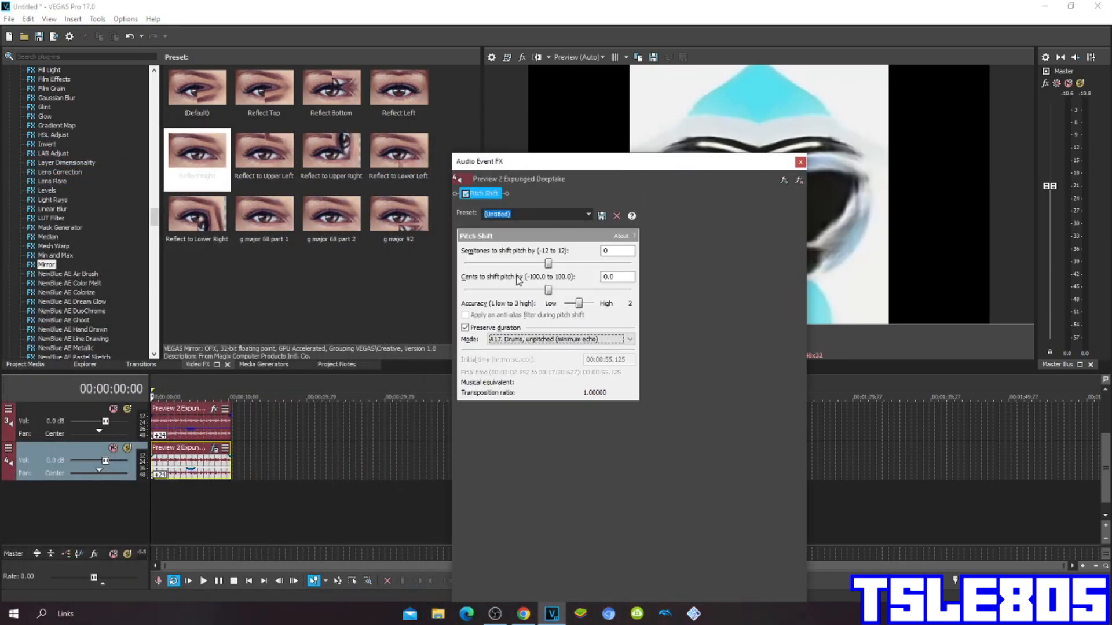
pyautogui.moveTo(549, 263); pyautogui.dragTo(555, 262)
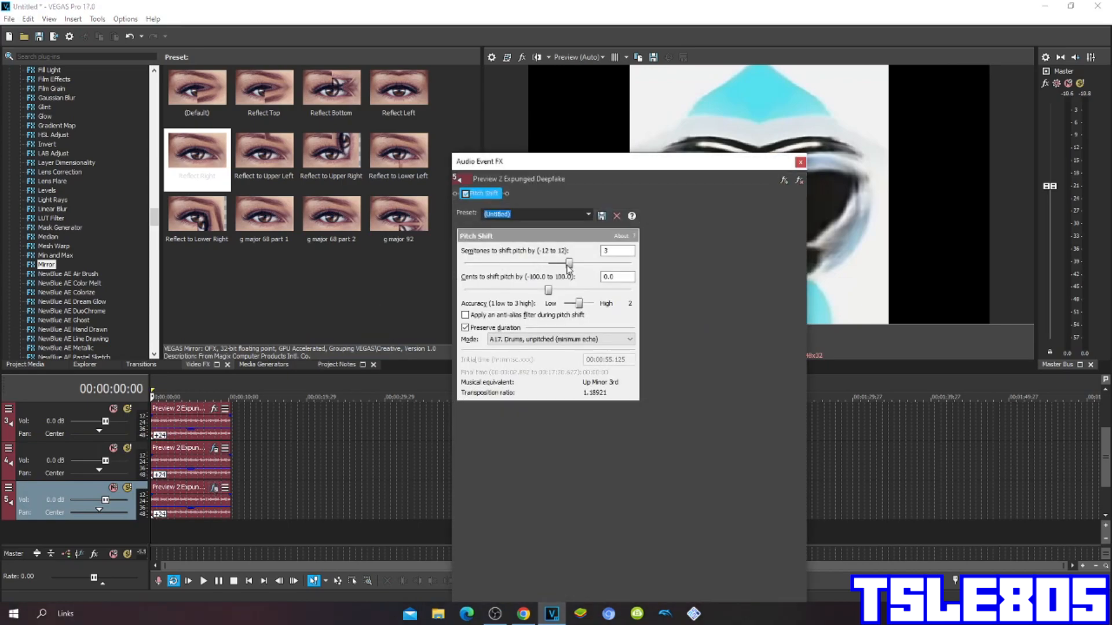
pyautogui.moveTo(568, 264); pyautogui.dragTo(582, 264)
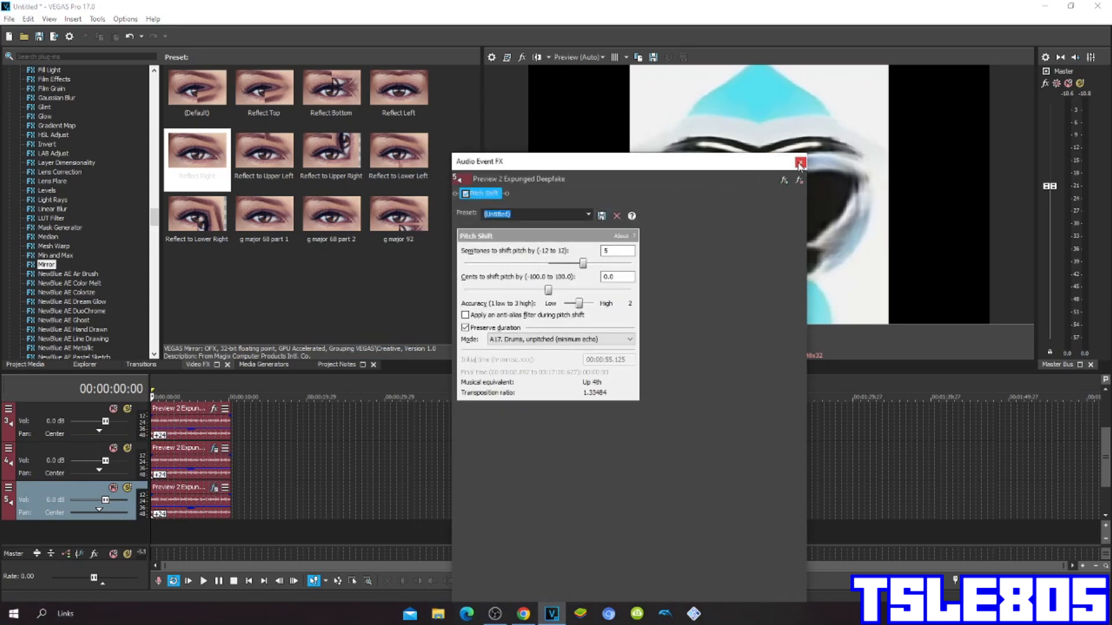
pyautogui.click(800, 162)
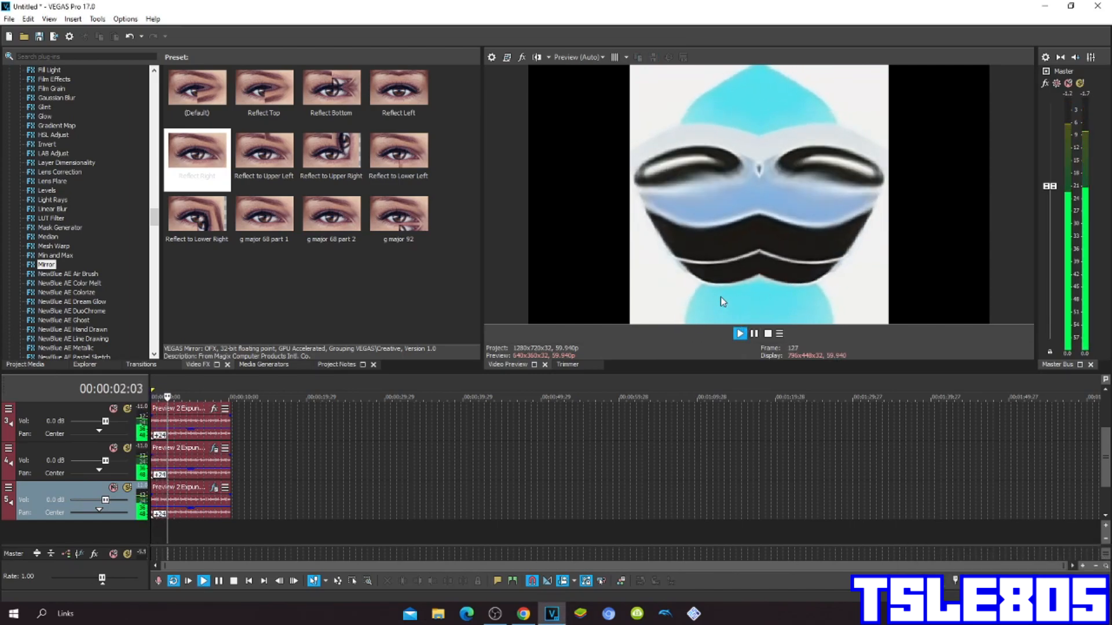
# Play the finished project through in the preview and pause past the clip's end
pyautogui.click(740, 334)
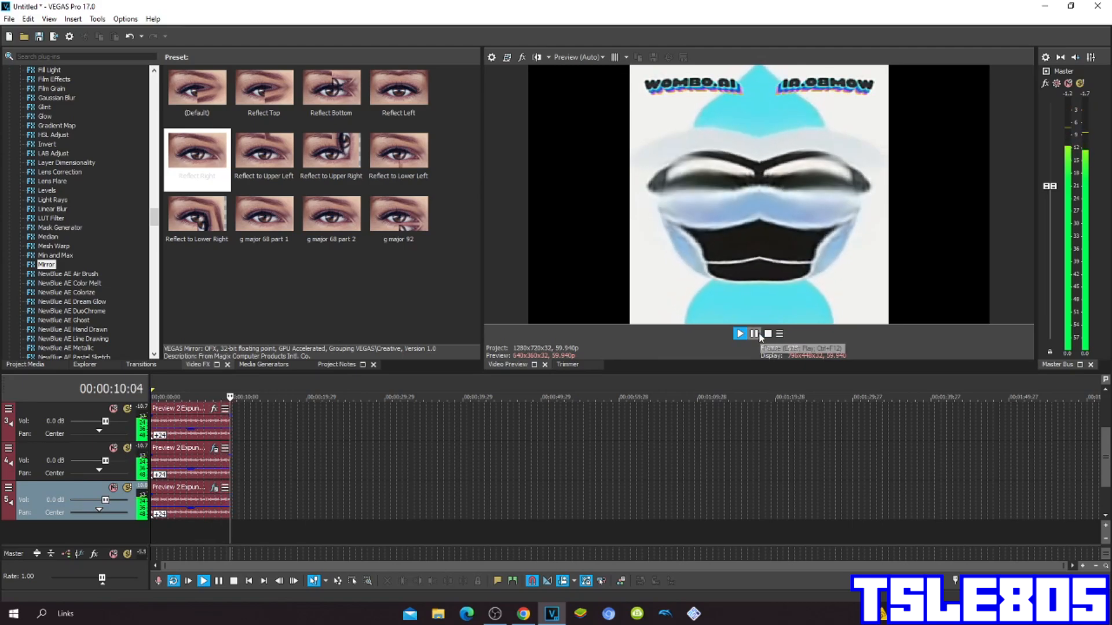
pyautogui.click(753, 333)
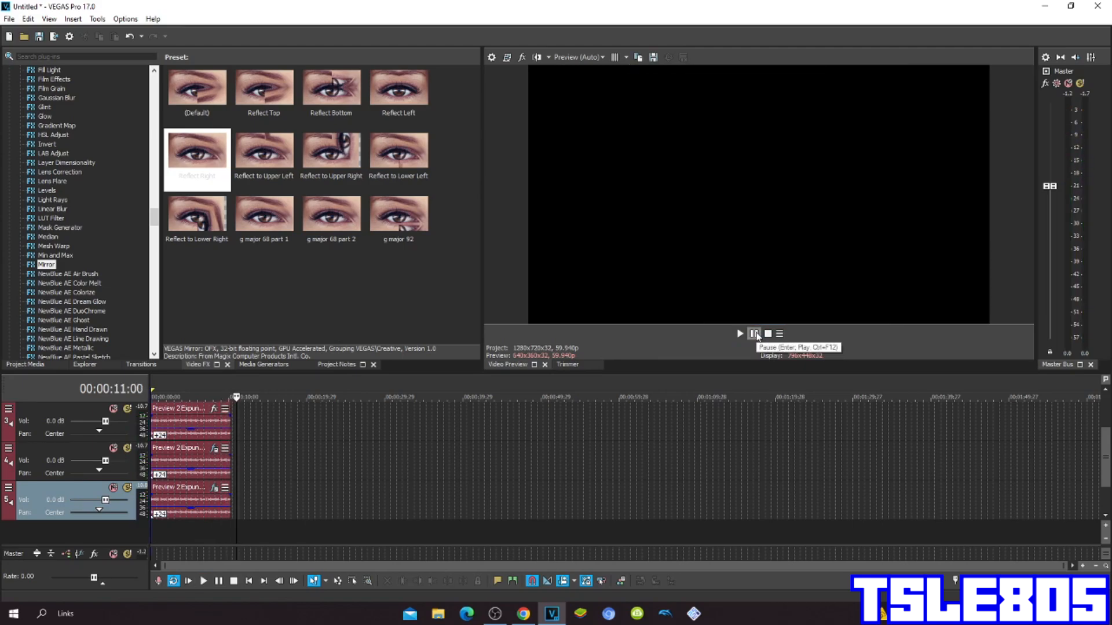